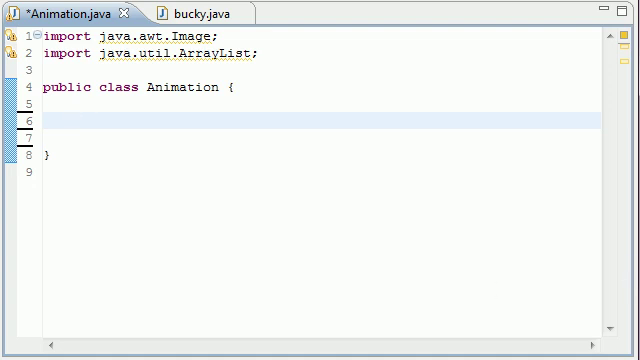
{"action": "mouse_move", "coordinate": [302, 152]}
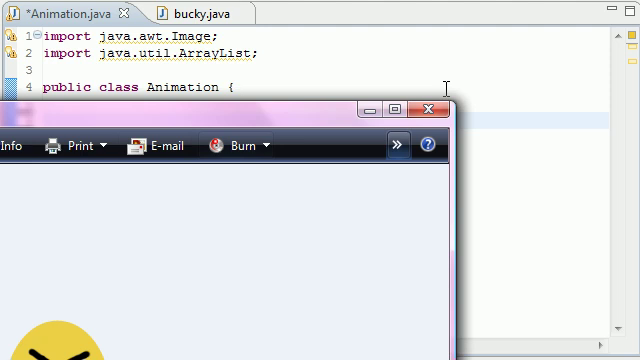
- Declare the field private ArrayList scenes; at the top of the Animation class body
{"action": "left_click", "coordinate": [428, 112]}
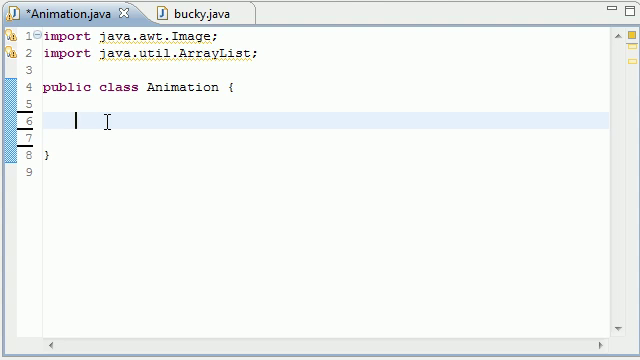
{"action": "mouse_move", "coordinate": [118, 116]}
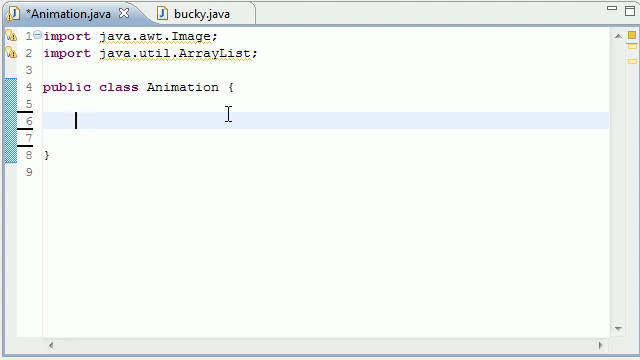
{"action": "mouse_move", "coordinate": [208, 42]}
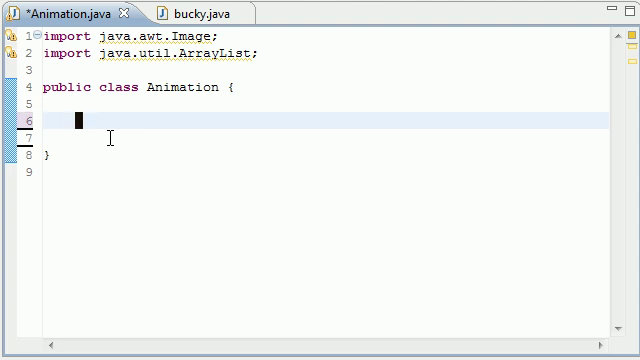
{"action": "type", "text": "private"}
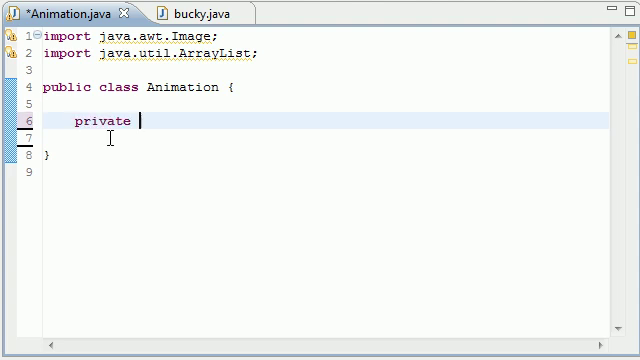
{"action": "type", "text": "ArrayL"}
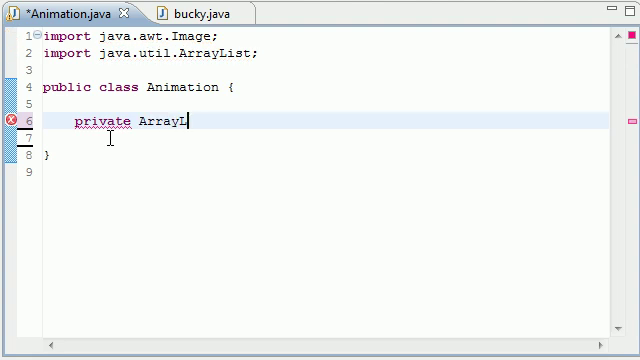
{"action": "type", "text": "ist scne"}
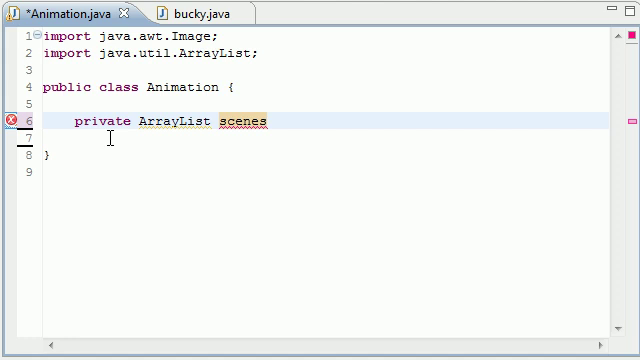
{"action": "type", "text": ";"}
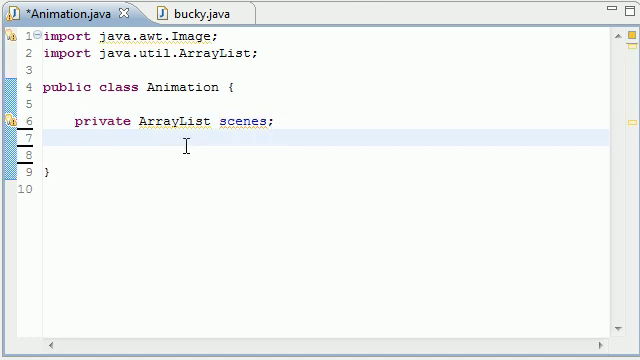
{"action": "double_click", "coordinate": [248, 122]}
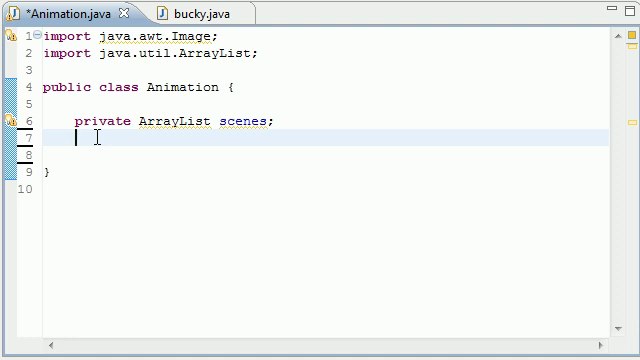
- Declare private int sceneIndex; below scenes and start a new line after it
{"action": "type", "text": "private"}
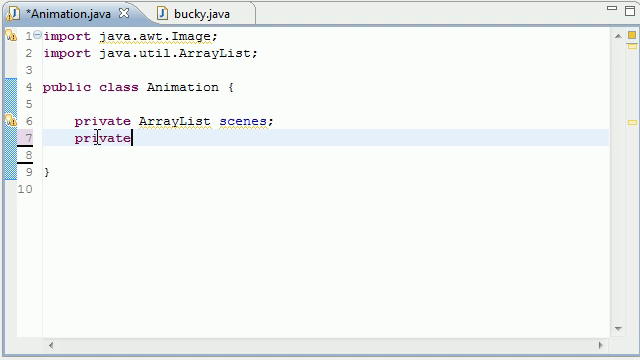
{"action": "type", "text": "int Sc"}
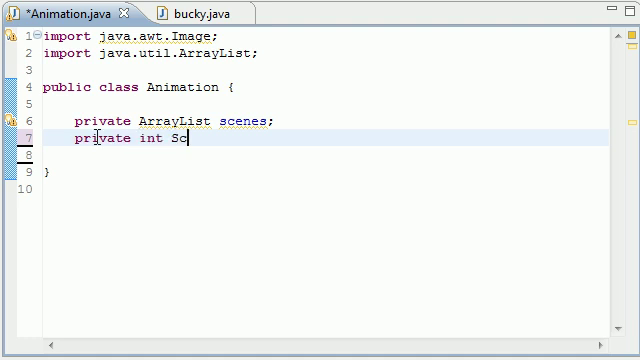
{"action": "type", "text": "ene"}
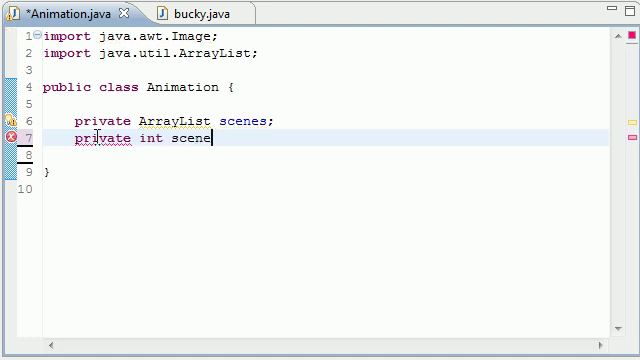
{"action": "type", "text": "Index"}
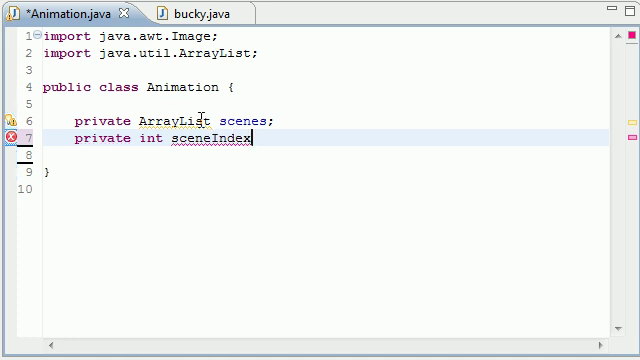
{"action": "double_click", "coordinate": [180, 122]}
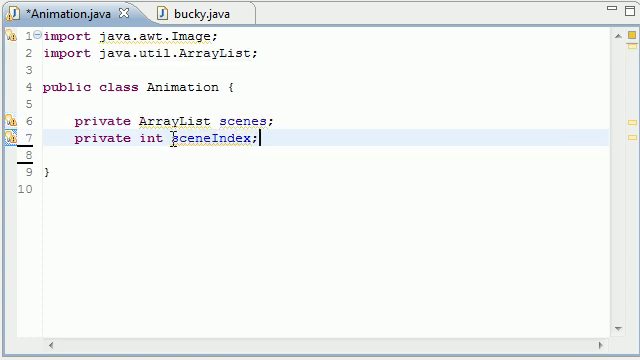
{"action": "double_click", "coordinate": [208, 138]}
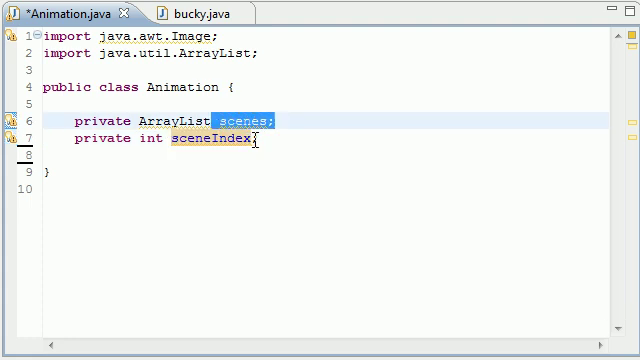
{"action": "left_click", "coordinate": [288, 122]}
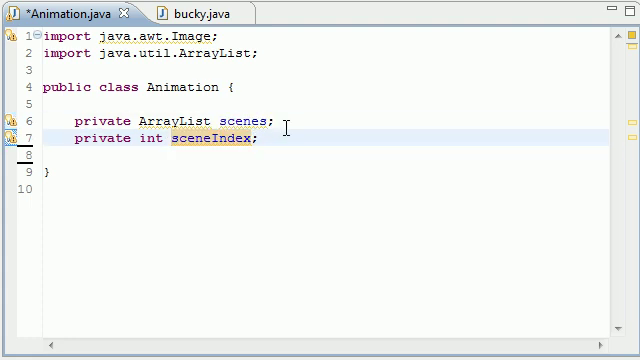
{"action": "key", "text": "Return"}
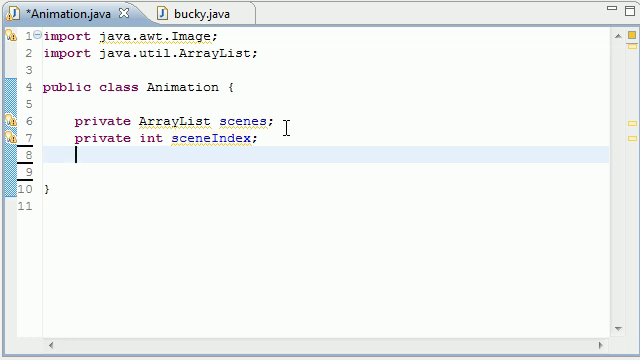
- Declare private long movieTime; as the third field
{"action": "type", "text": "pru"}
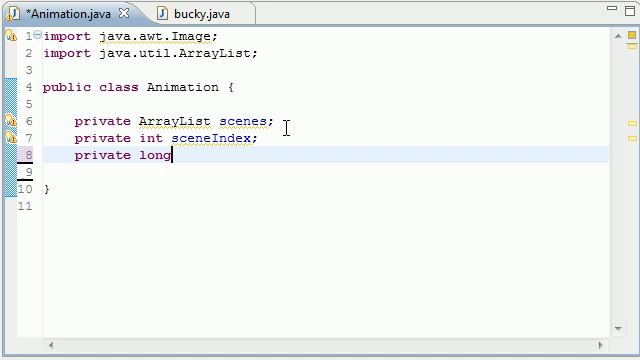
{"action": "type", "text": "movieTime"}
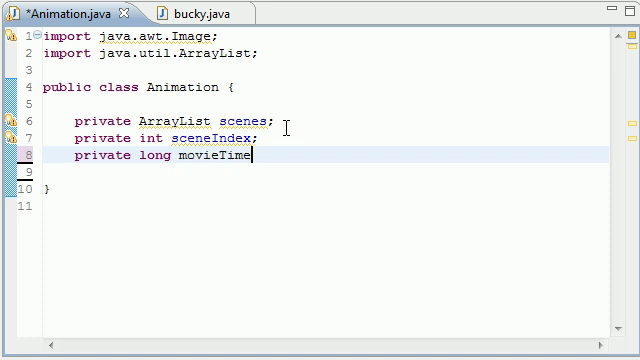
{"action": "type", "text": ";"}
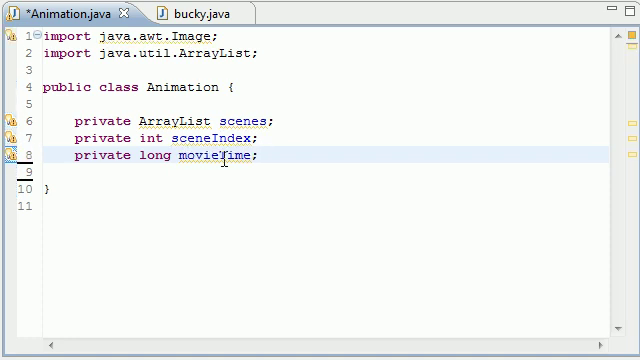
{"action": "left_click", "coordinate": [14, 156]}
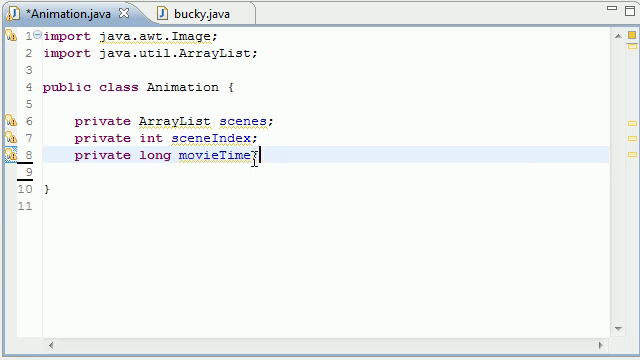
{"action": "double_click", "coordinate": [216, 156]}
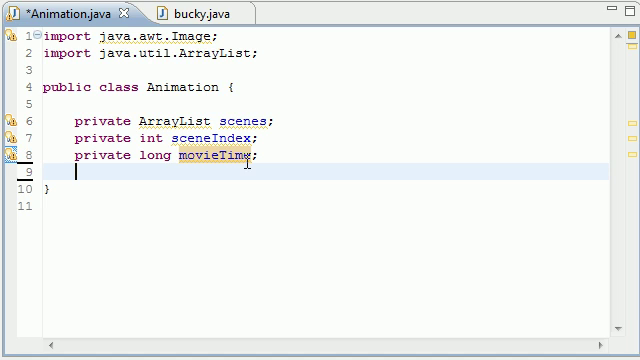
{"action": "double_click", "coordinate": [208, 156]}
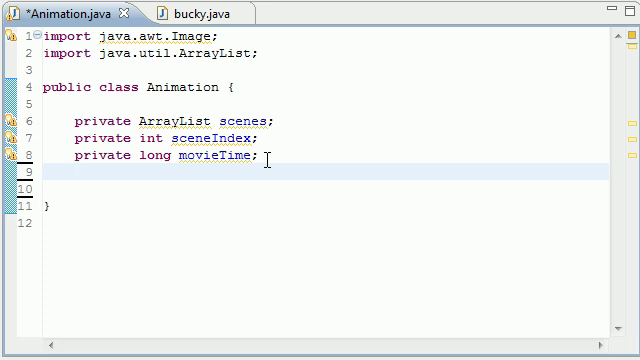
- Declare private long totalTime; as the fourth field, highlighting movieTime and totalTime to compare them
{"action": "type", "text": "pri"}
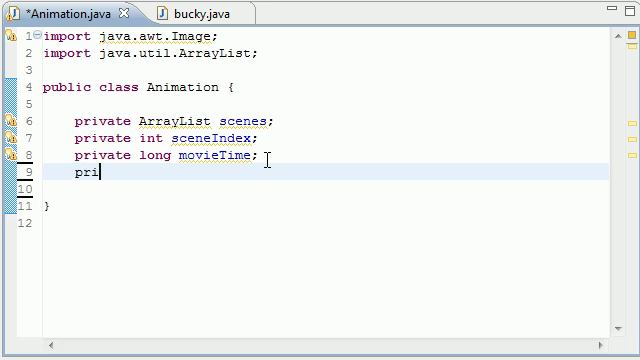
{"action": "type", "text": "vate long"}
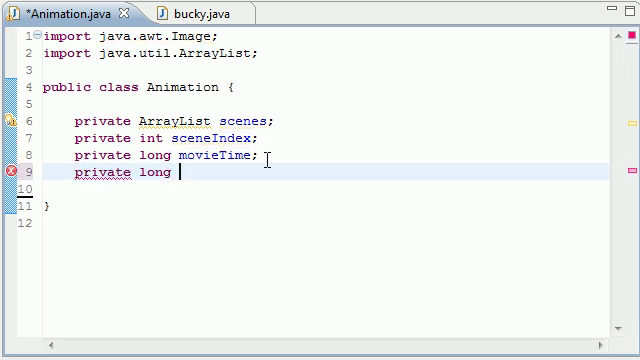
{"action": "type", "text": "totalTime"}
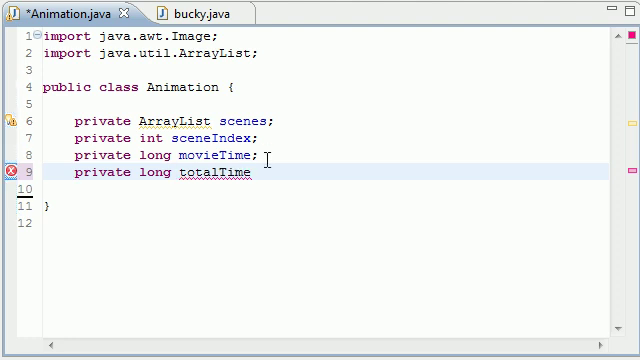
{"action": "type", "text": ";"}
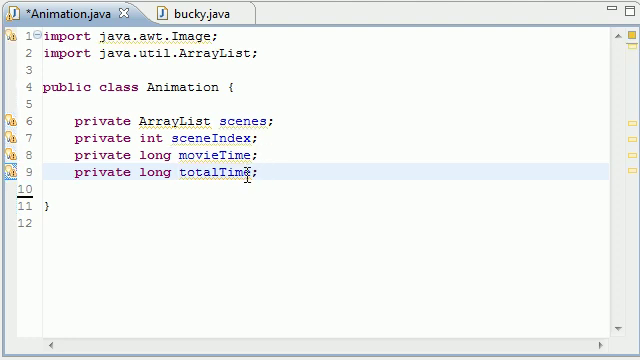
{"action": "double_click", "coordinate": [212, 178]}
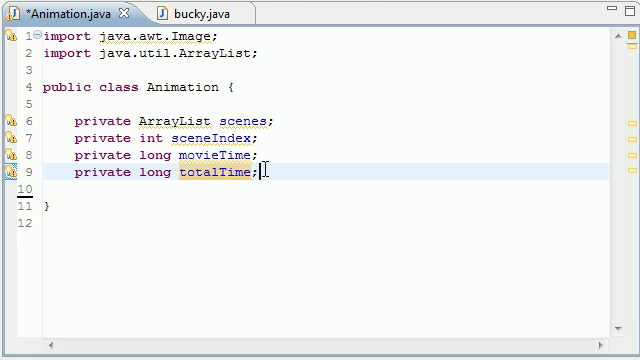
{"action": "double_click", "coordinate": [196, 172]}
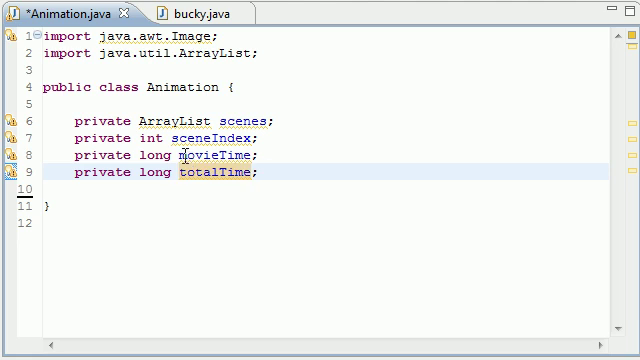
{"action": "double_click", "coordinate": [210, 156]}
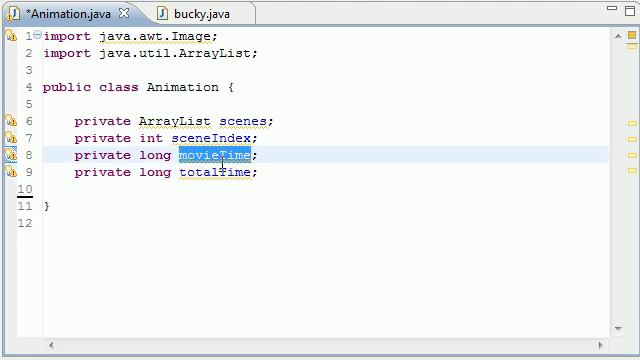
{"action": "double_click", "coordinate": [220, 172]}
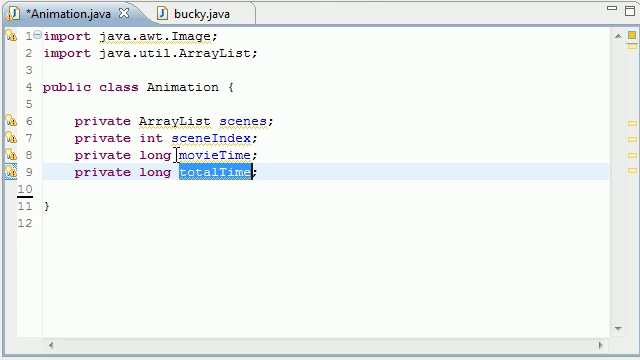
{"action": "double_click", "coordinate": [204, 156]}
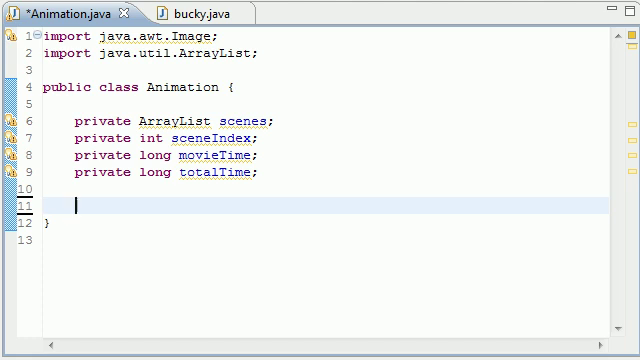
- Add a private Animation() constructor whose first statement is scenes = new ArrayList();
{"action": "type", "text": "private"}
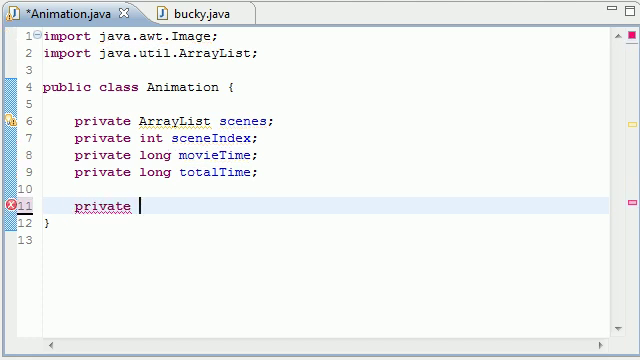
{"action": "type", "text": "Animation"}
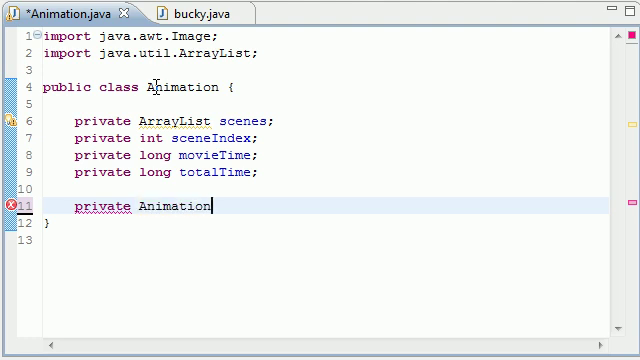
{"action": "type", "text": "(){}"}
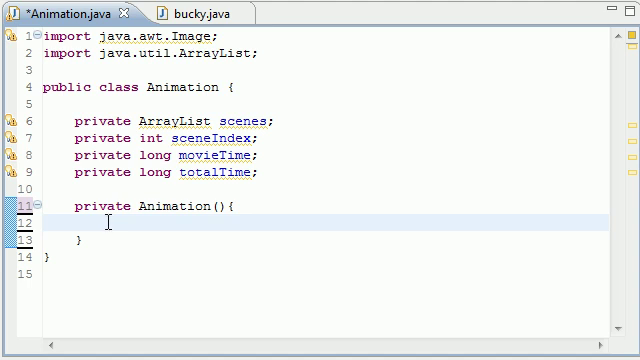
{"action": "type", "text": "scenes"}
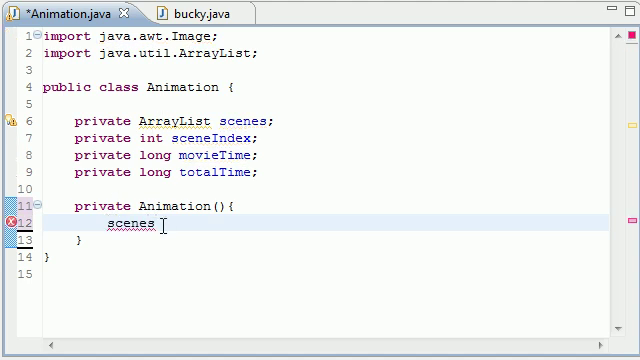
{"action": "type", "text": "= new"}
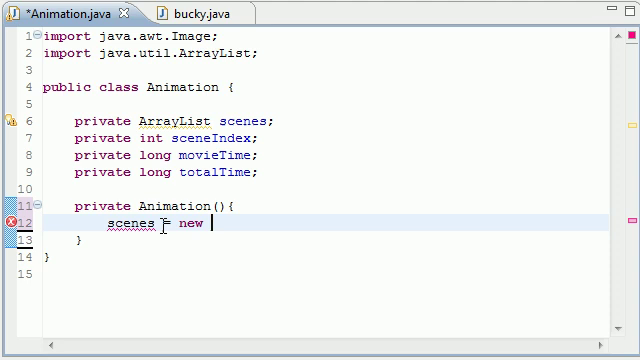
{"action": "type", "text": "ArrayList"}
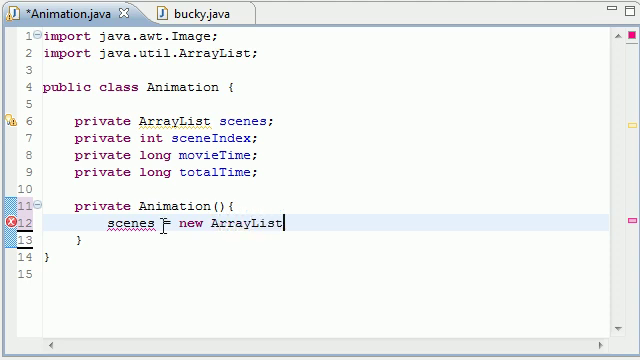
{"action": "type", "text": "();"}
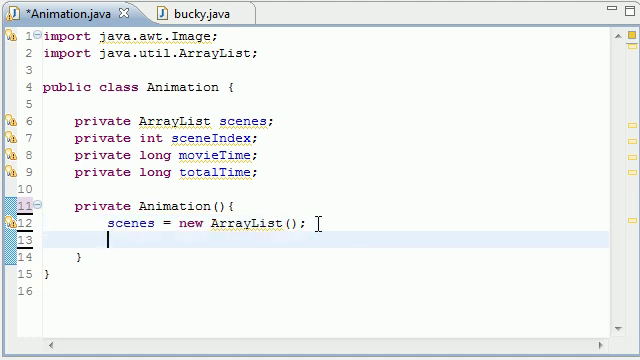
- Complete the constructor with totalTime = 0; and a call to start();
{"action": "type", "text": "totalTi"}
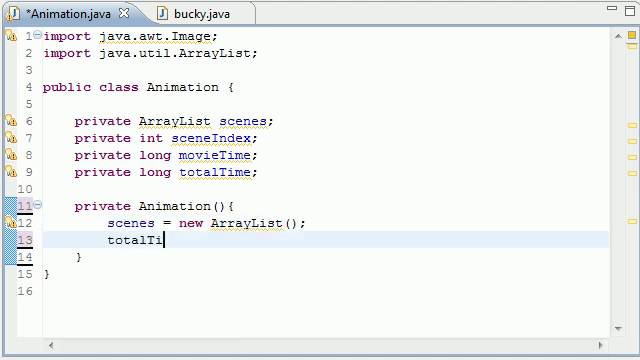
{"action": "type", "text": "me = 0;"}
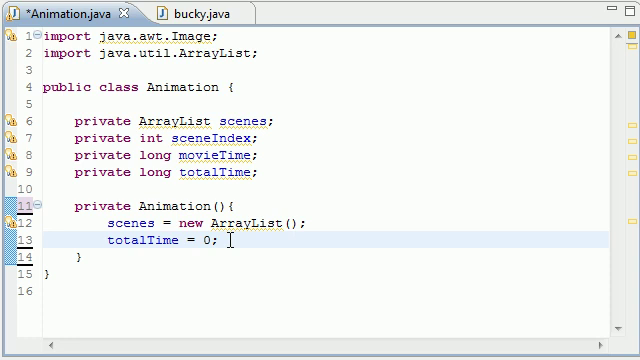
{"action": "key", "text": "Enter"}
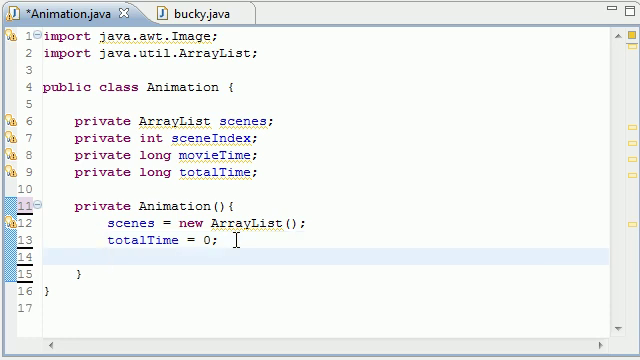
{"action": "type", "text": "strt"}
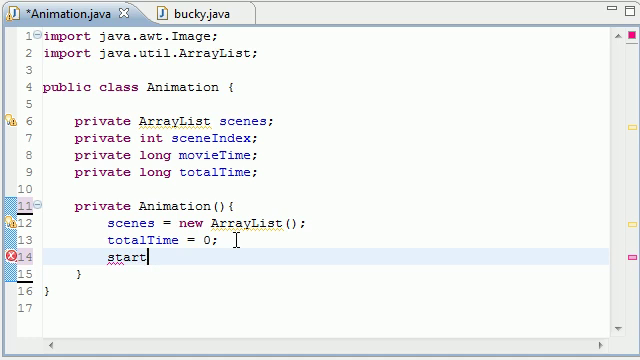
{"action": "type", "text": "();"}
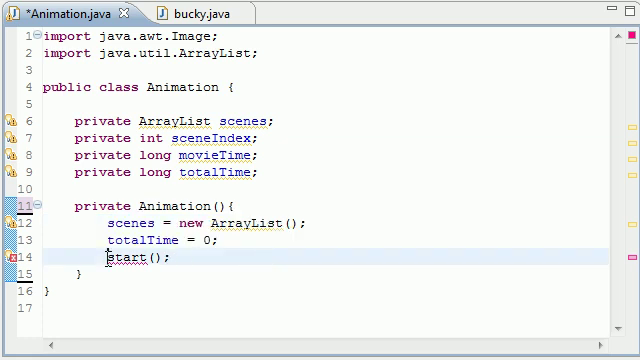
{"action": "double_click", "coordinate": [136, 256]}
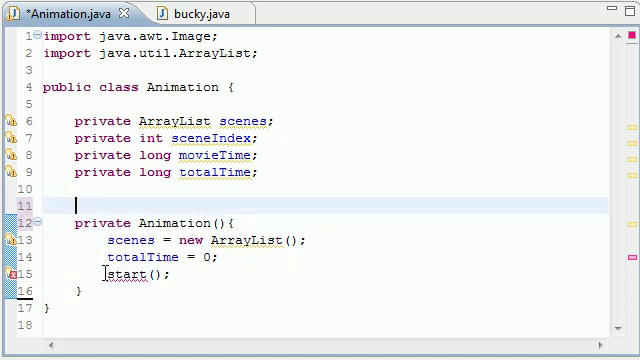
- Write the comment //CONSTRUCTOR on the line above the constructor
{"action": "type", "text": "//CONS"}
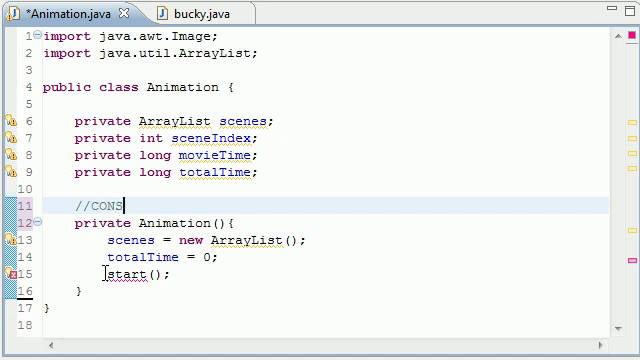
{"action": "type", "text": "TRUCTOR"}
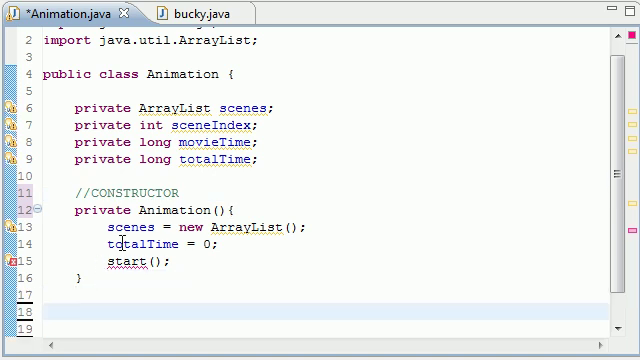
{"action": "scroll", "scroll_direction": "down", "scroll_amount": 3}
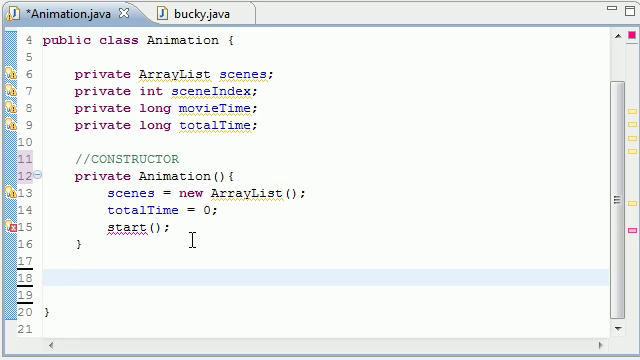
- Begin a new method after the constructor with the modifiers public synchronized void
{"action": "left_click", "coordinate": [70, 278]}
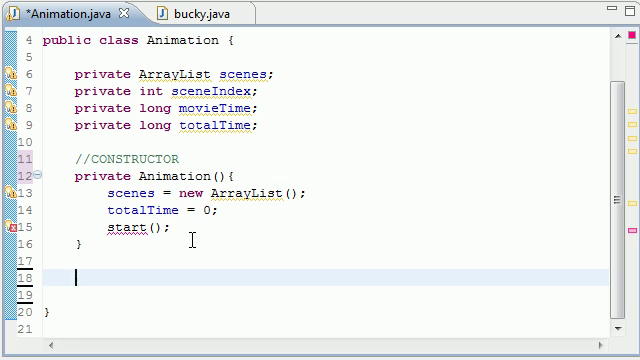
{"action": "type", "text": "pu"}
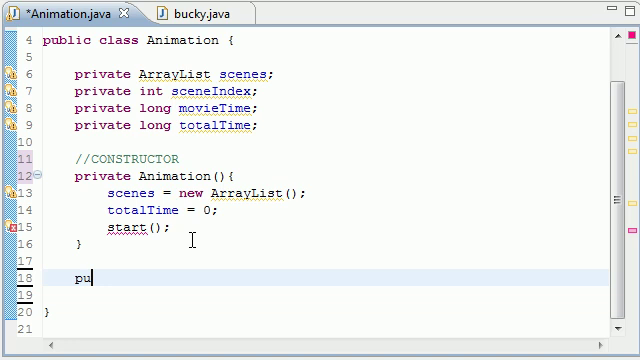
{"action": "type", "text": "blic"}
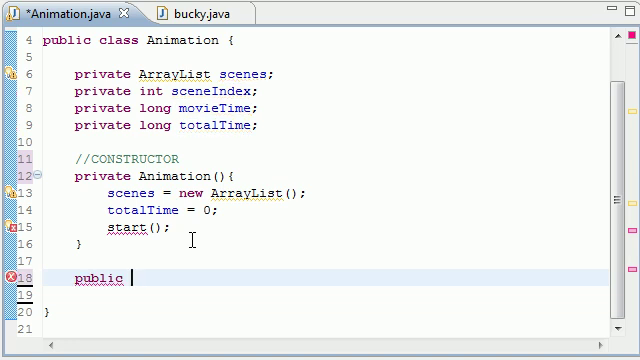
{"action": "type", "text": "synchroni"}
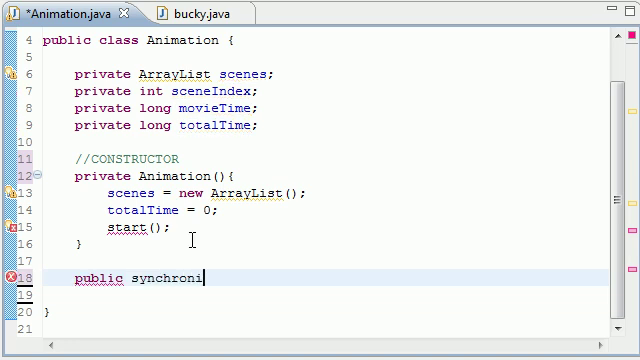
{"action": "type", "text": "zed"}
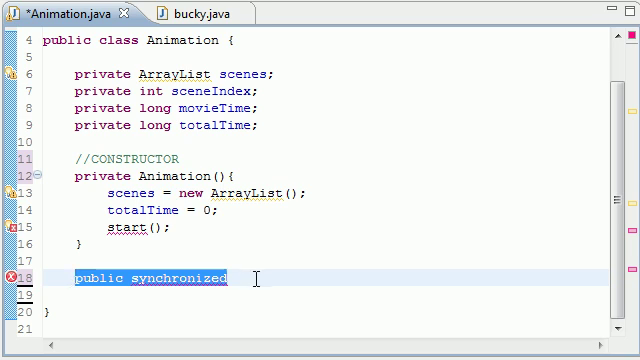
{"action": "type", "text": "v"}
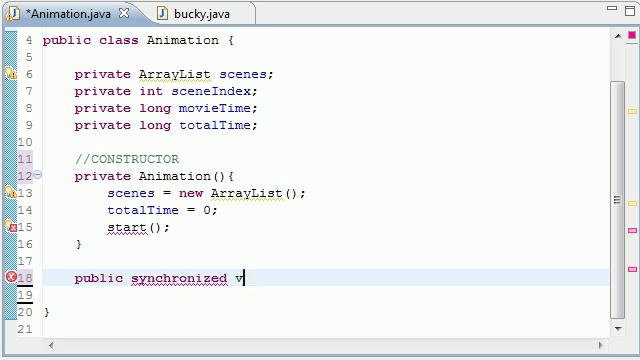
{"action": "type", "text": "oid"}
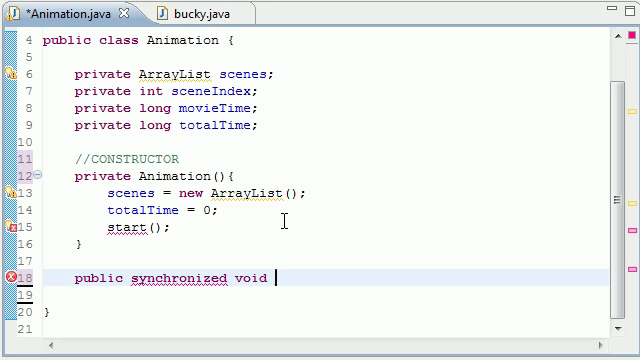
{"action": "key", "text": "Return"}
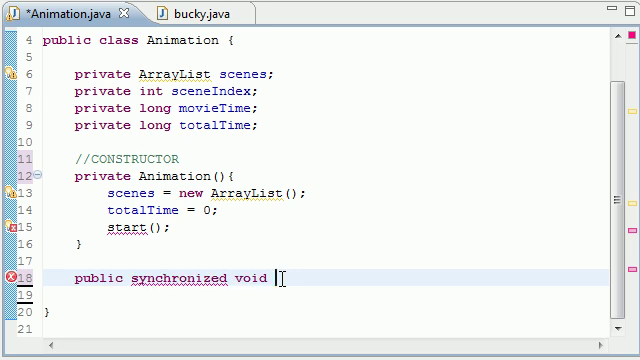
{"action": "mouse_move", "coordinate": [336, 256]}
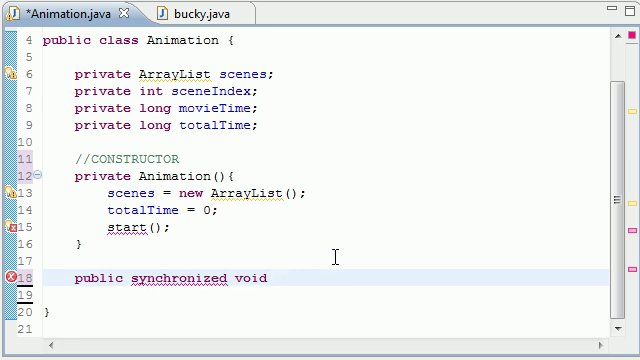
- Name the method addScene(Image i, long t) and open its empty body
{"action": "type", "text": "addSc"}
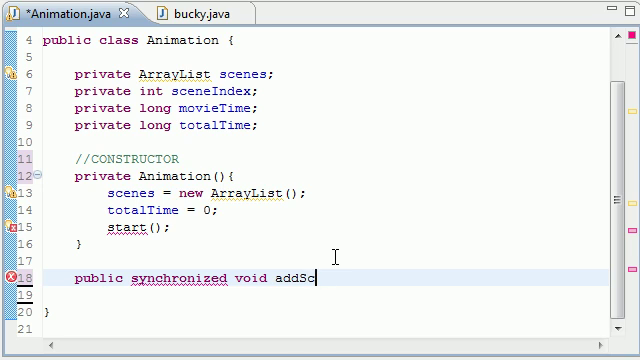
{"action": "type", "text": "ene()"}
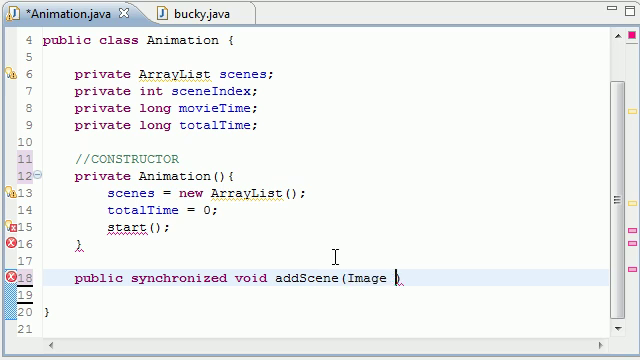
{"action": "type", "text": "i"}
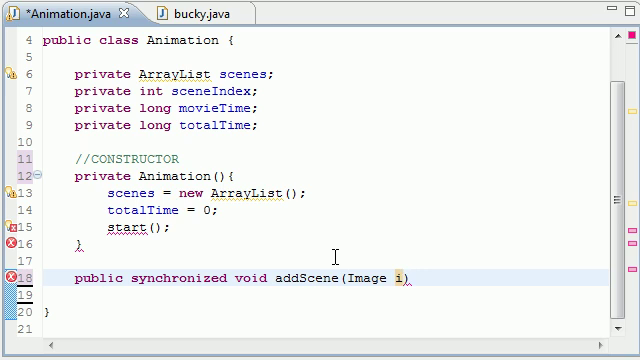
{"action": "type", "text": ","}
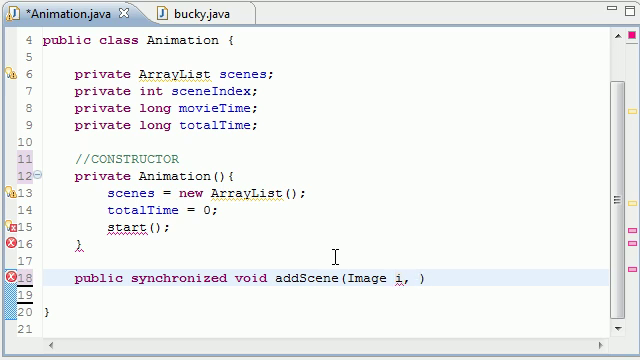
{"action": "type", "text": "long t"}
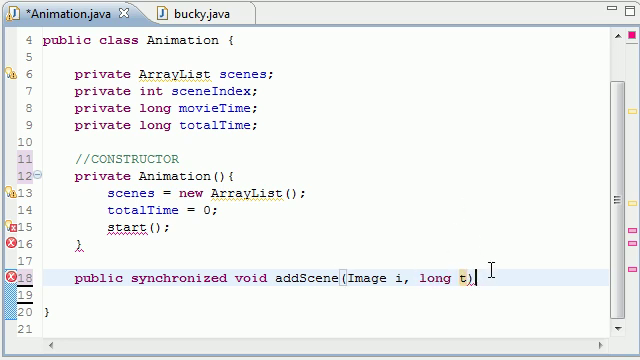
{"action": "type", "text": "{"}
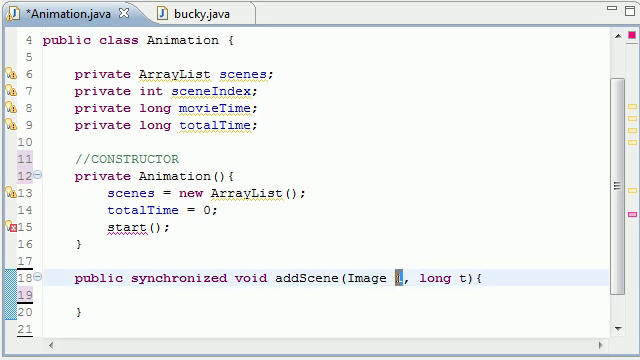
{"action": "double_click", "coordinate": [370, 278]}
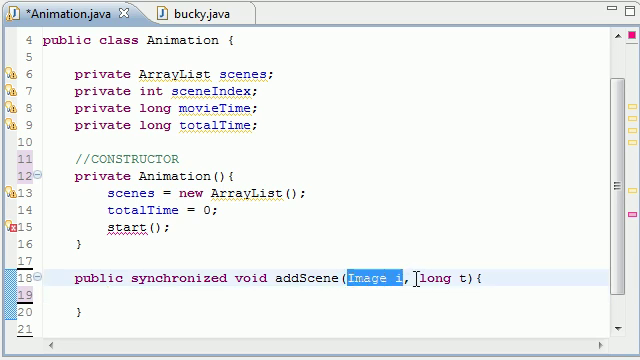
{"action": "double_click", "coordinate": [450, 278]}
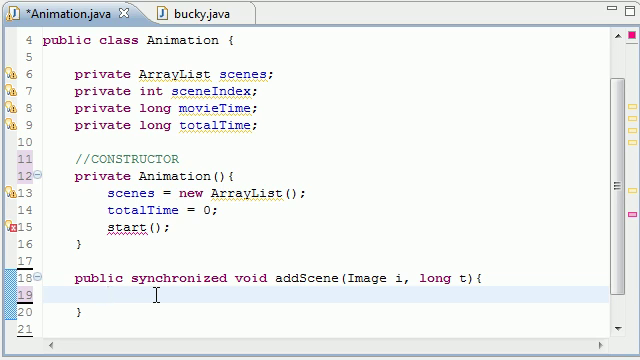
- Write totalTime += t; as the first statement in addScene
{"action": "type", "text": "totalTime"}
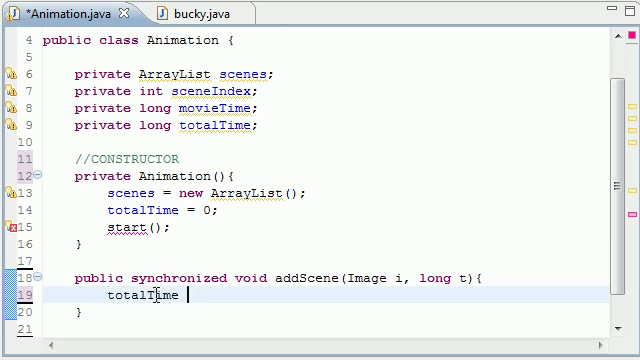
{"action": "type", "text": "+="}
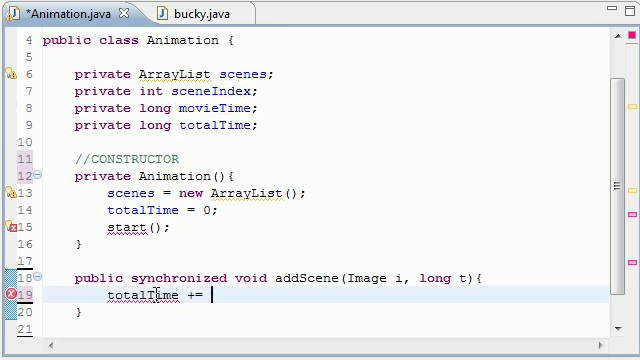
{"action": "type", "text": "t;"}
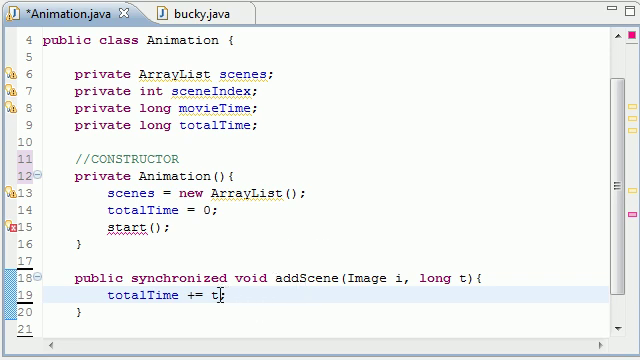
{"action": "double_click", "coordinate": [136, 296]}
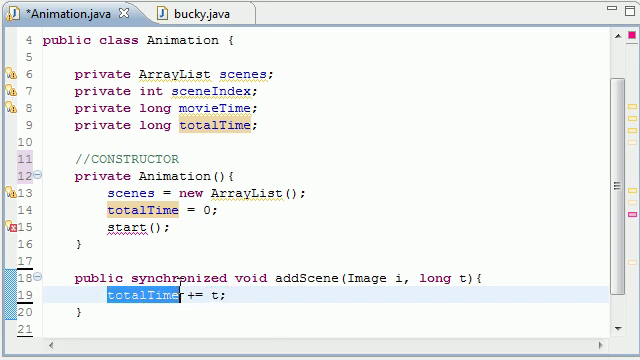
{"action": "mouse_move", "coordinate": [148, 296]}
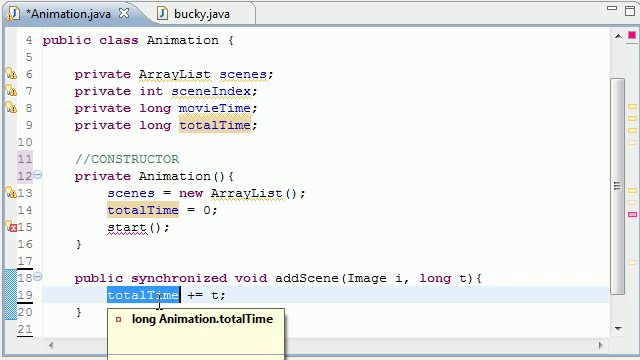
{"action": "mouse_move", "coordinate": [192, 148]}
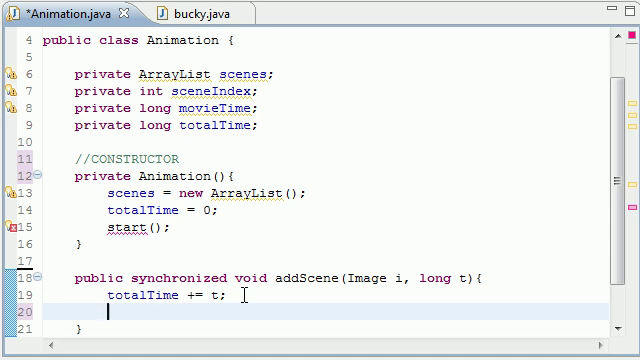
- Write scenes.add(new OneScene(i, totalTime)); as the second statement in addScene
{"action": "type", "text": "scenes"}
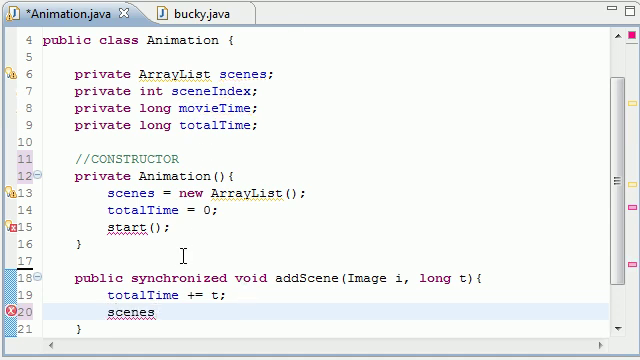
{"action": "type", "text": ".add(arg0"}
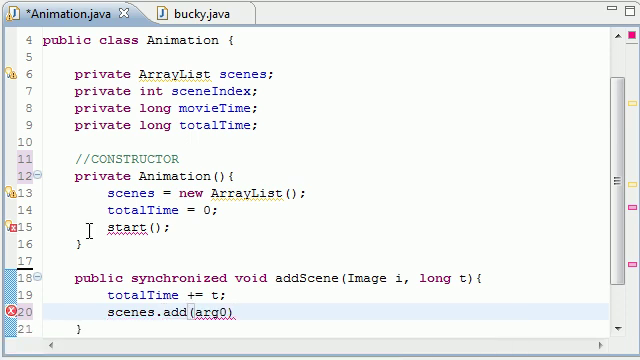
{"action": "mouse_move", "coordinate": [212, 318]}
{"action": "type", "text": ";"}
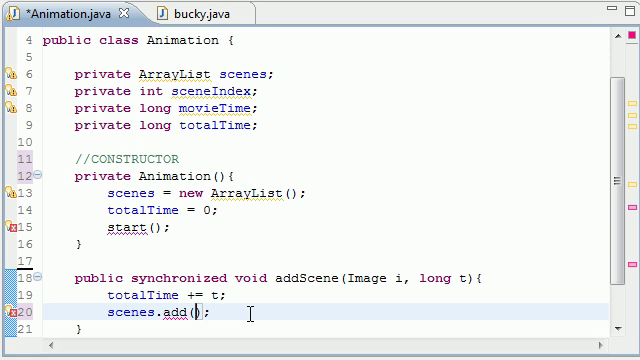
{"action": "type", "text": "new"}
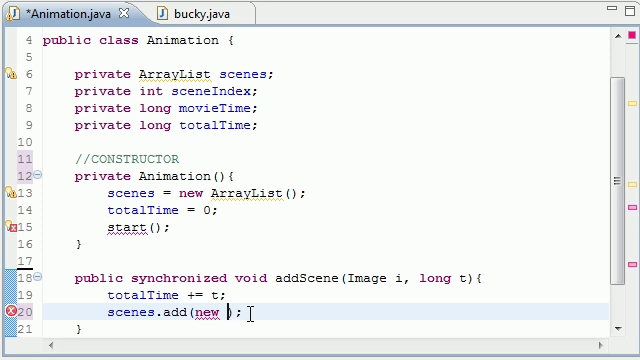
{"action": "type", "text": "ones"}
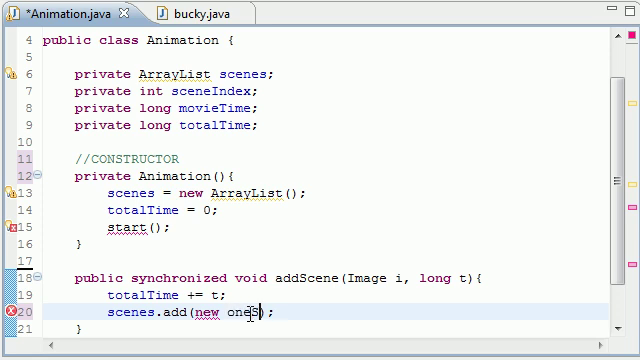
{"action": "type", "text": "Scene(i,"}
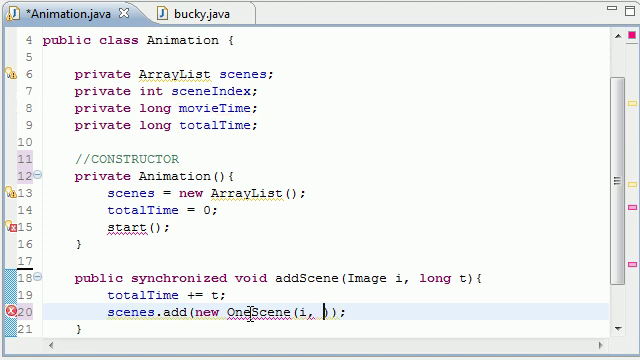
{"action": "type", "text": "total"}
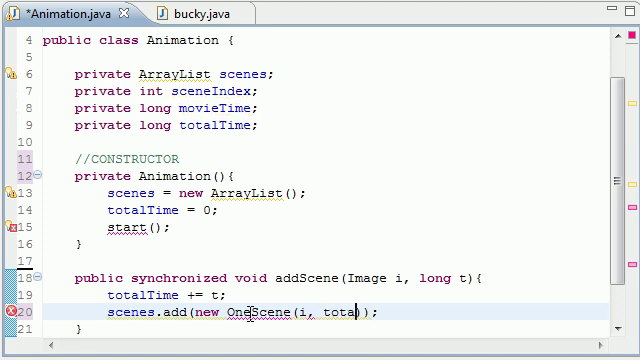
{"action": "type", "text": "Time"}
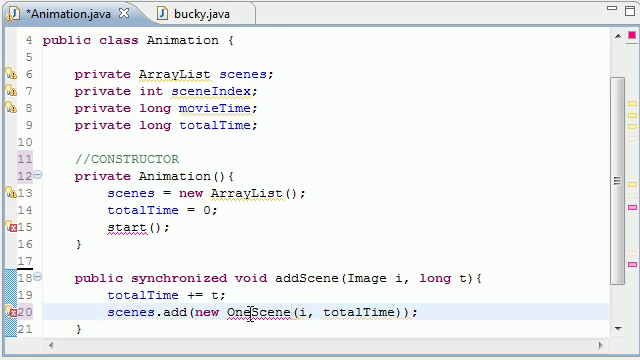
- Highlight totalTime, add and addScene in the finished method to review what it does
{"action": "scroll", "scroll_direction": "down", "scroll_amount": 3}
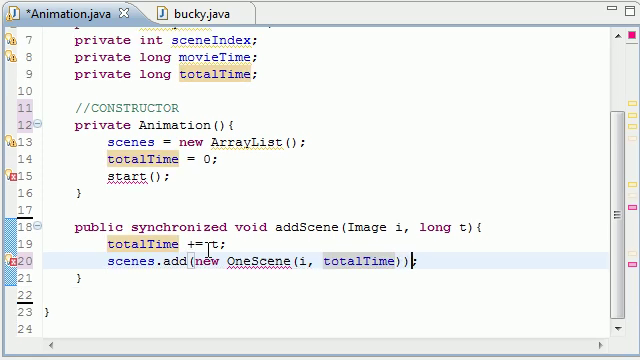
{"action": "double_click", "coordinate": [258, 260]}
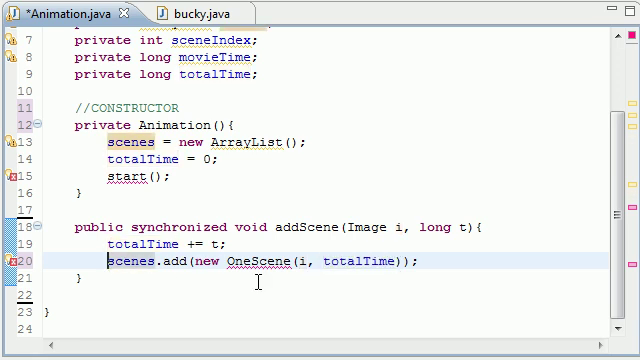
{"action": "double_click", "coordinate": [168, 260]}
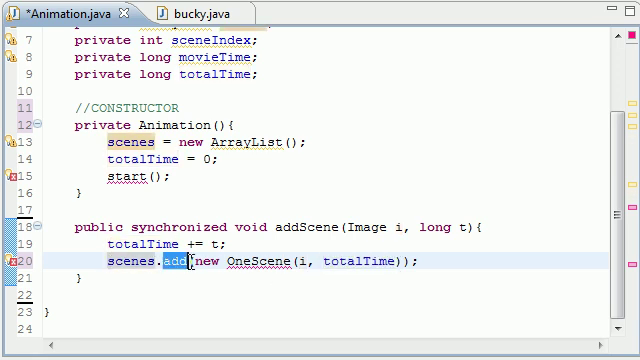
{"action": "double_click", "coordinate": [304, 226]}
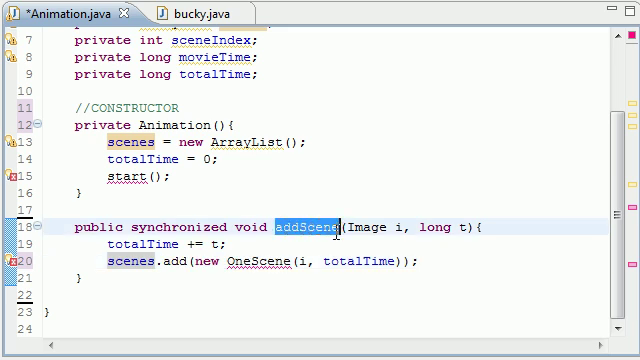
{"action": "double_click", "coordinate": [140, 244]}
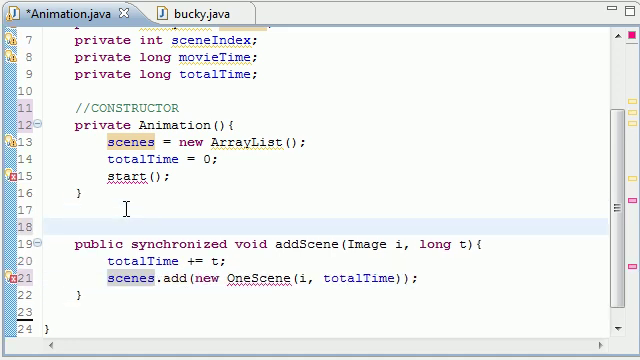
- Write the comment //add scene to ArrayLIst and set time for each scene above addScene
{"action": "type", "text": "//add scene to"}
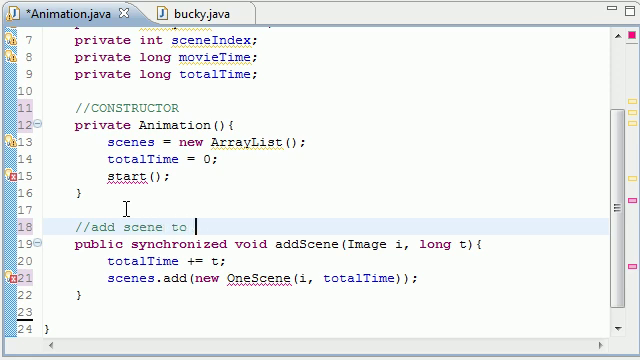
{"action": "type", "text": "ArrayLIst"}
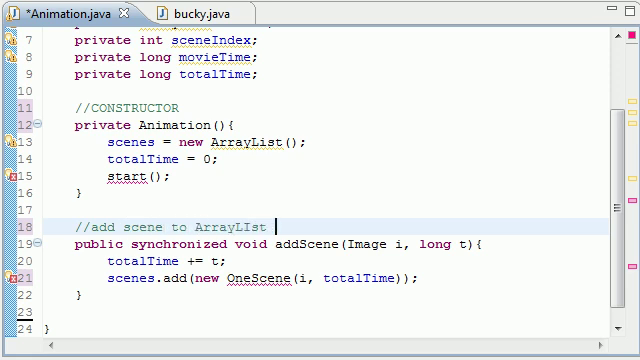
{"action": "type", "text": "and set time for e"}
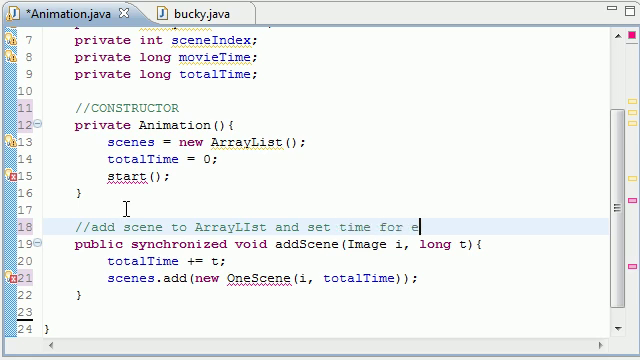
{"action": "type", "text": "ach scene"}
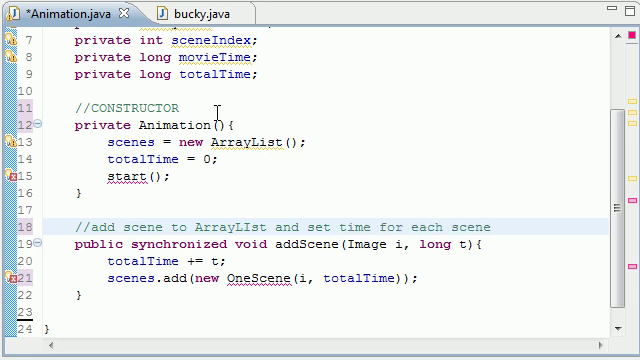